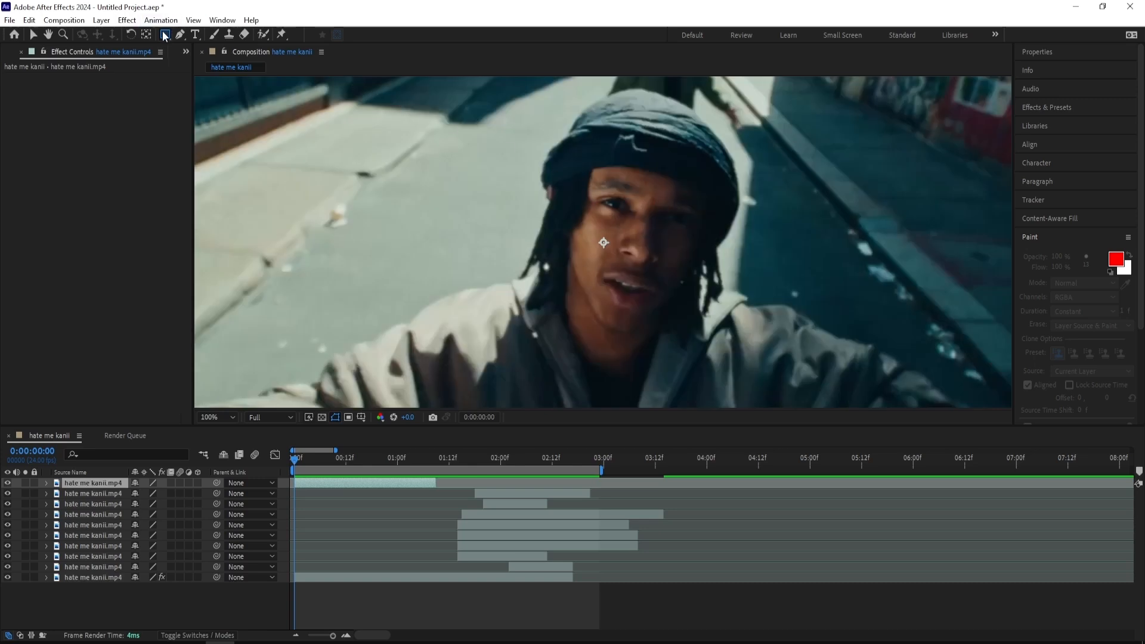
Drag a rectangle around the subject's left eye to create Mask 1 on the top layer.
left_click_drag(592, 183, 631, 222)
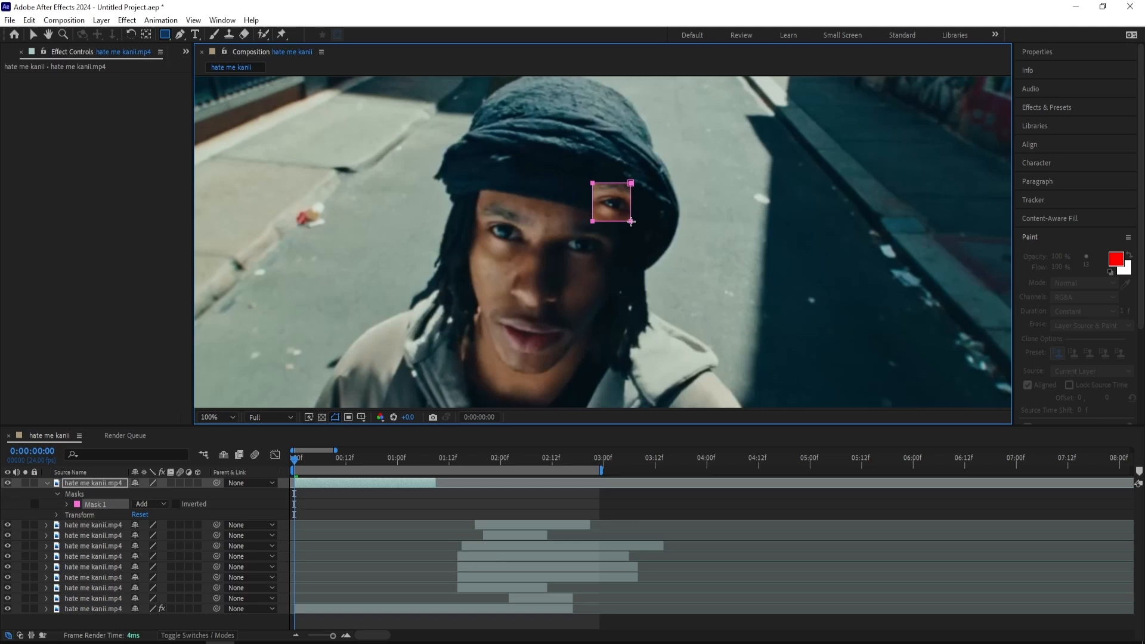